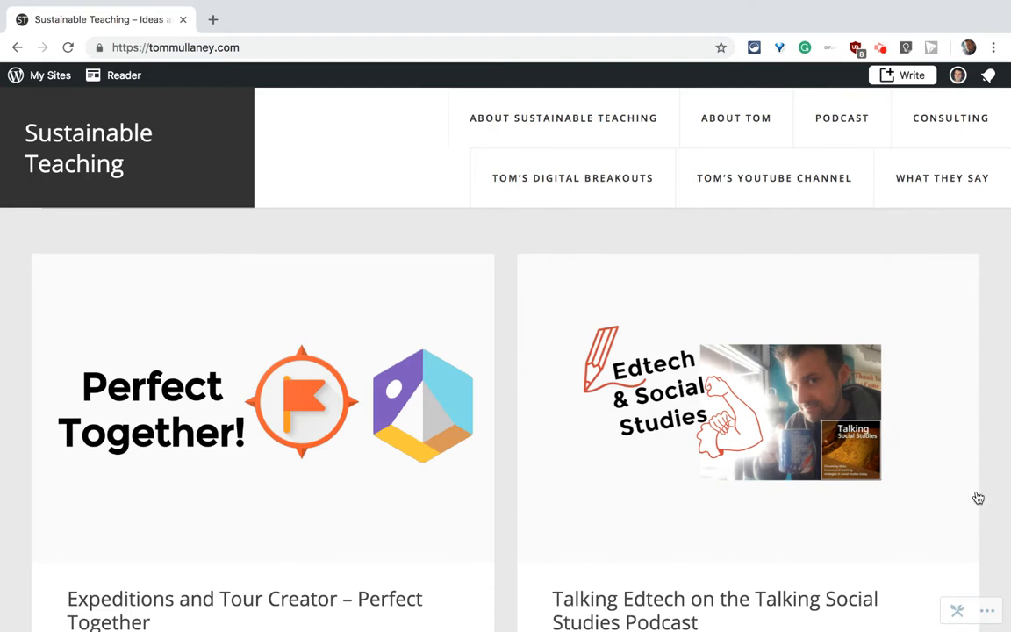
{"action": "mouse_move", "coordinate": [917, 387]}
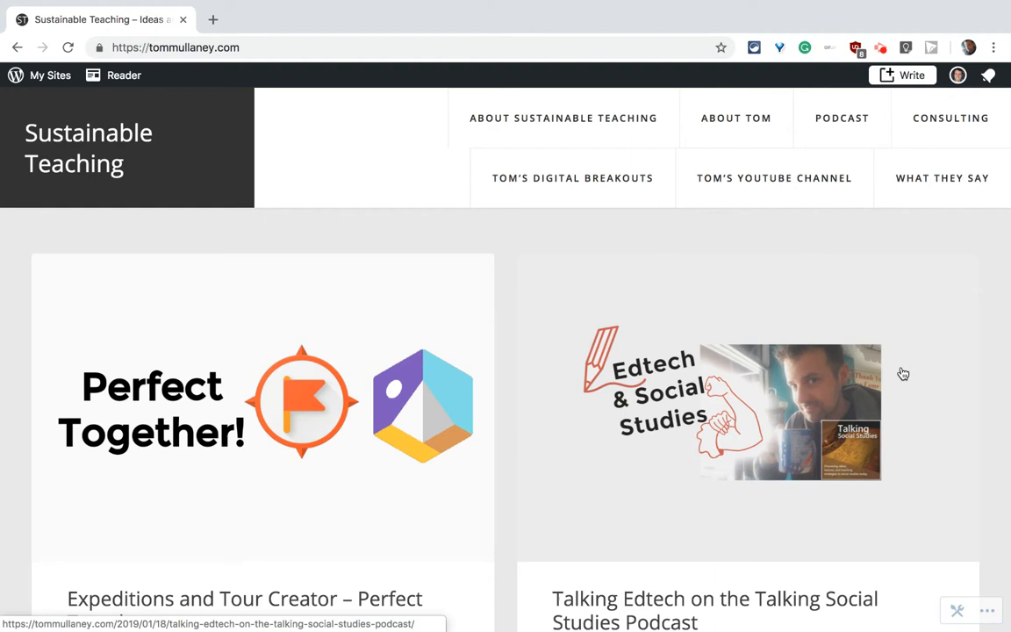
{"action": "mouse_move", "coordinate": [693, 379]}
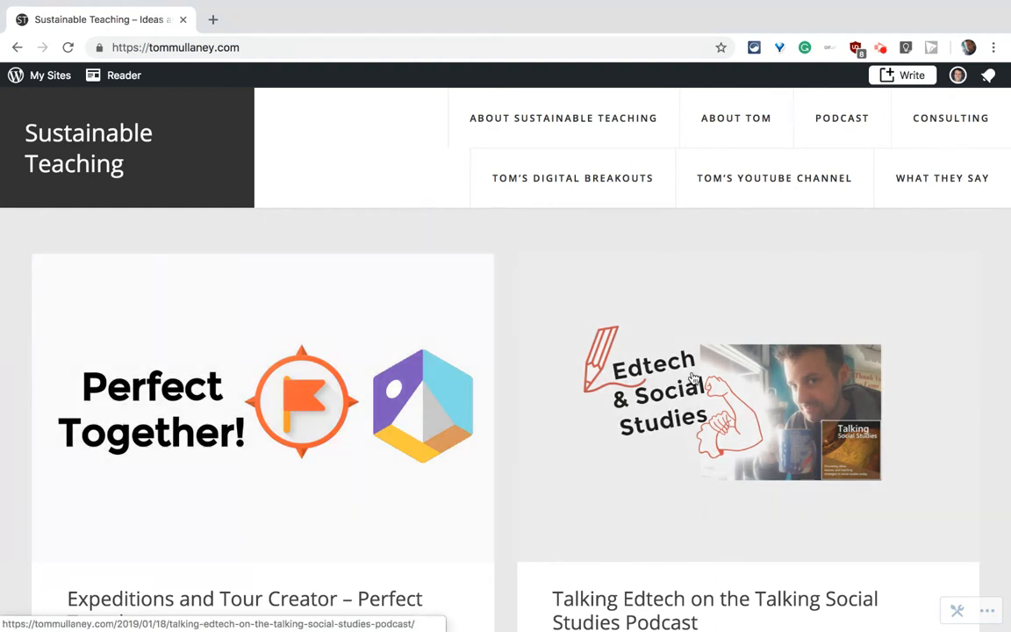
{"action": "mouse_move", "coordinate": [301, 211]}
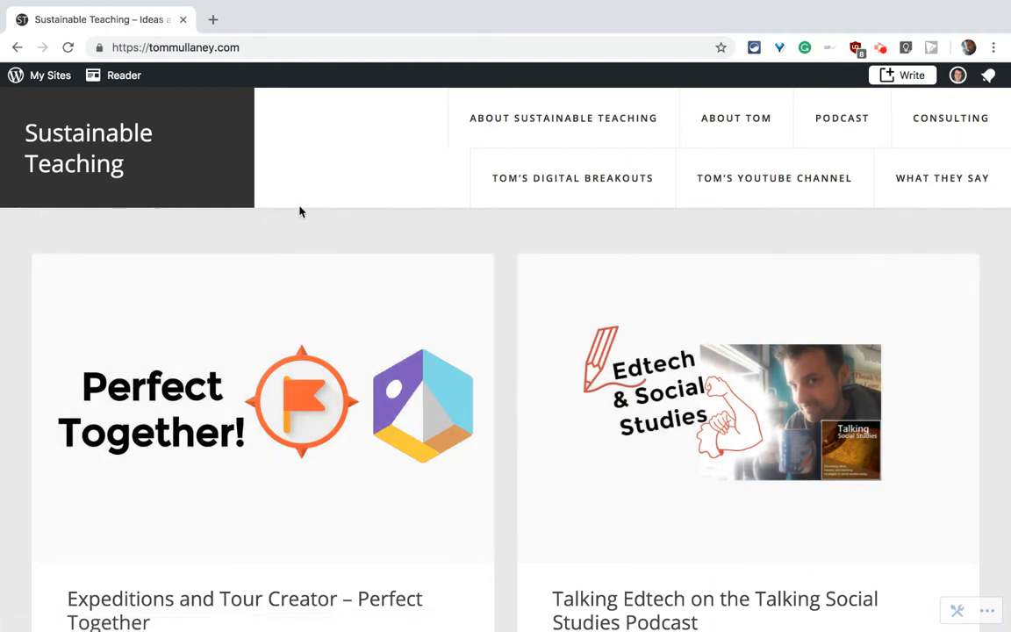
{"action": "mouse_move", "coordinate": [326, 225]}
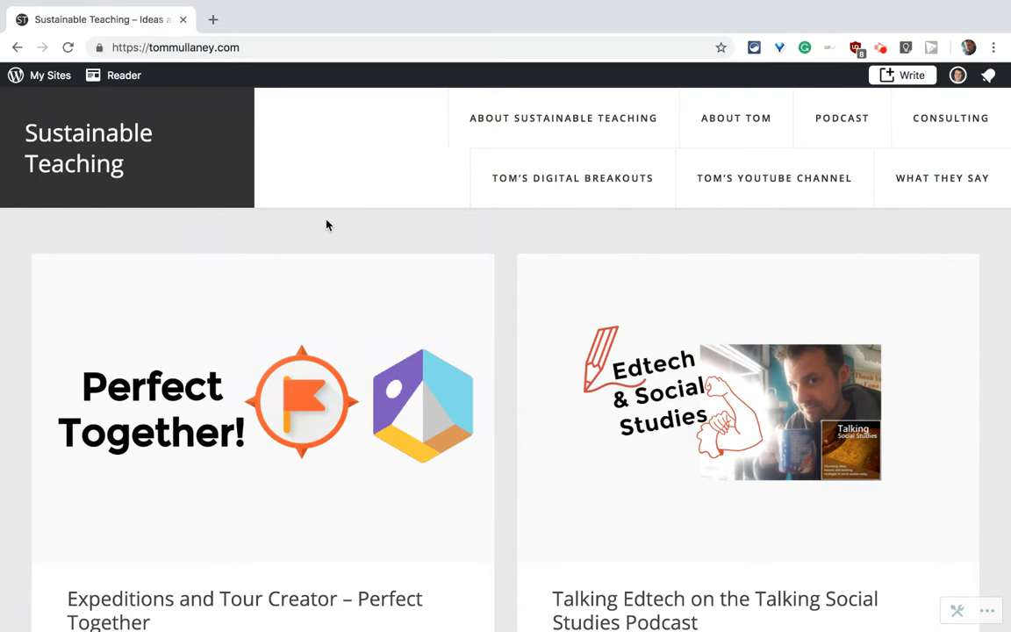
{"action": "mouse_move", "coordinate": [563, 118]}
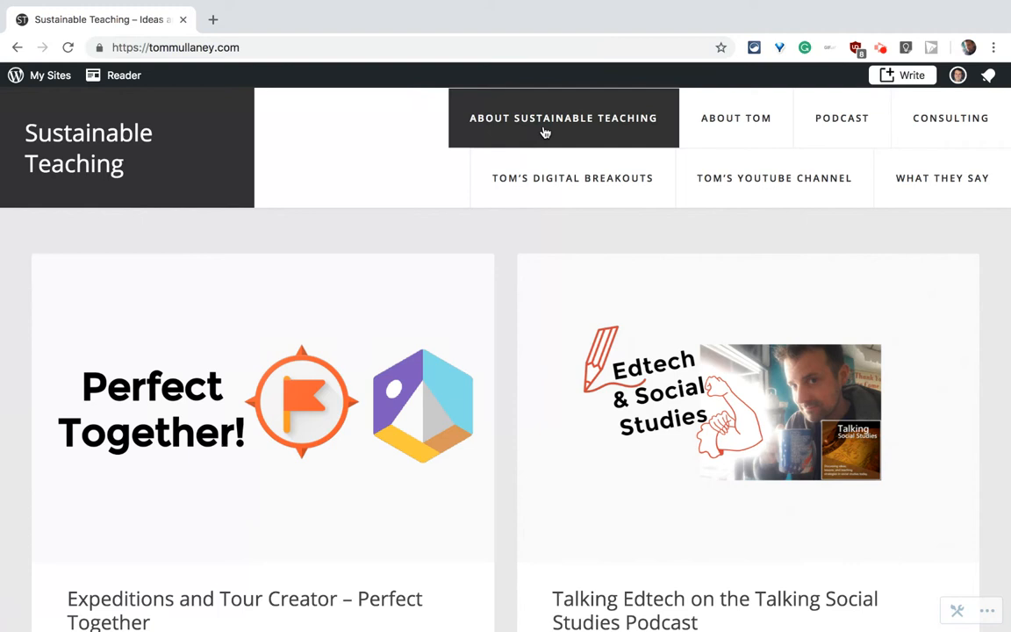
{"action": "mouse_move", "coordinate": [774, 178]}
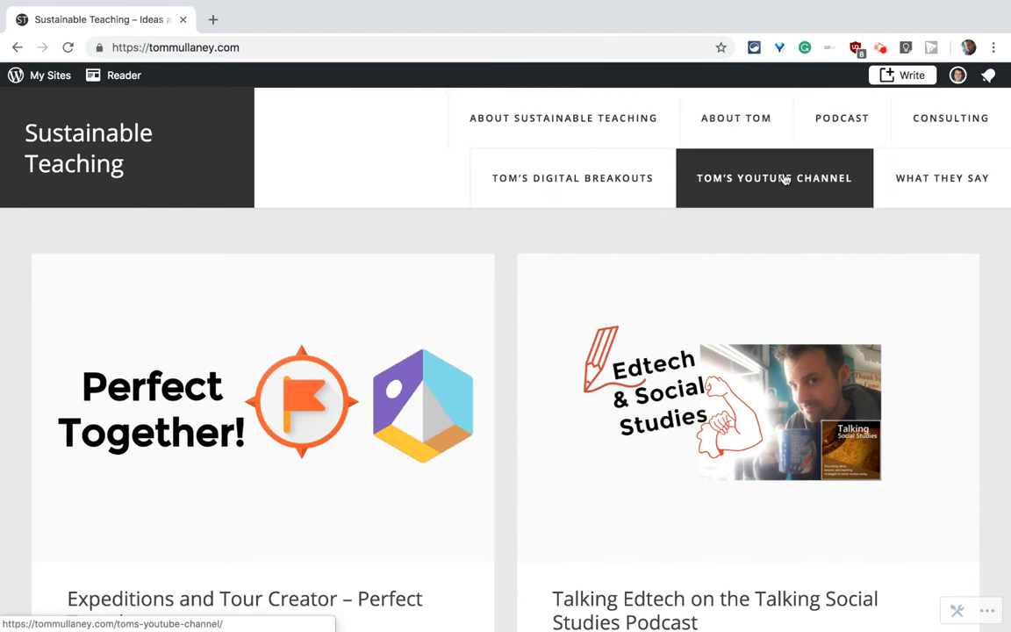
{"action": "mouse_move", "coordinate": [950, 118]}
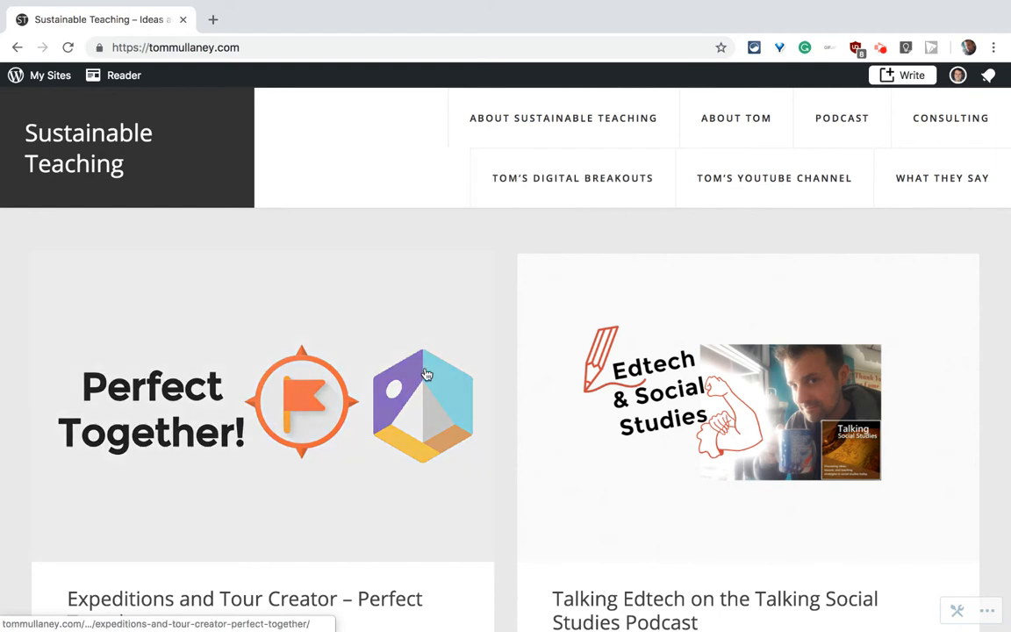
Open the Sustainable Teaching site menu from My Sites and choose Site Pages.
{"action": "scroll", "scroll_direction": "down", "scroll_amount": 3}
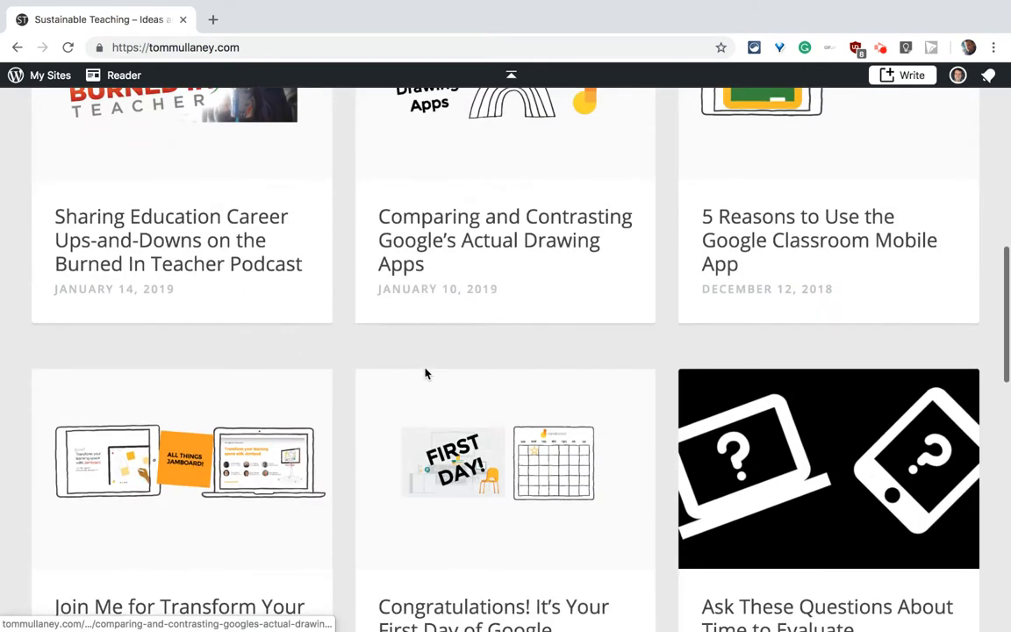
{"action": "scroll", "scroll_direction": "down", "scroll_amount": 3}
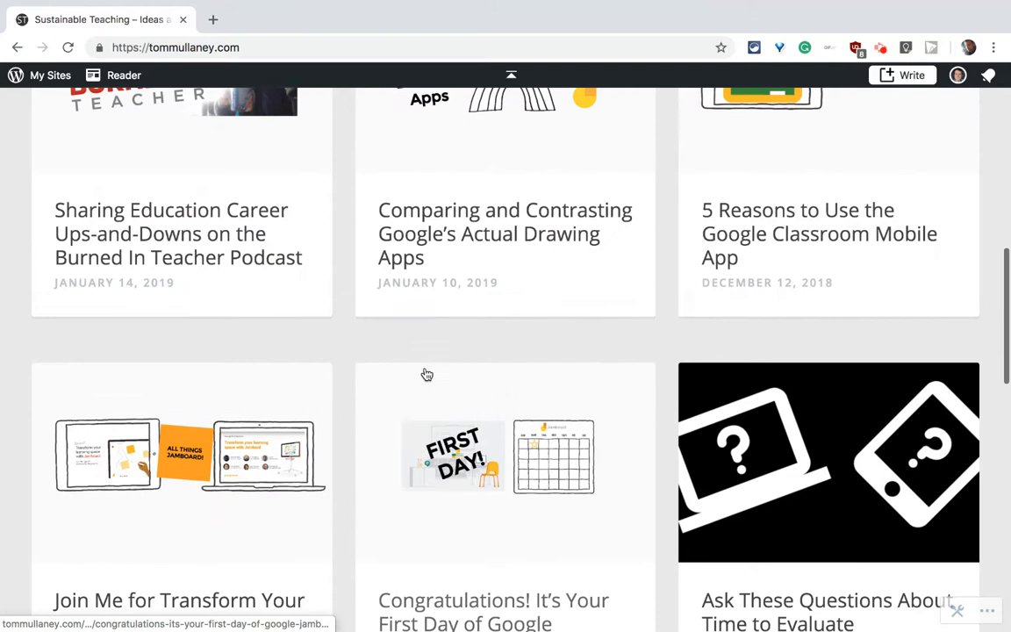
{"action": "scroll", "scroll_direction": "up", "scroll_amount": 3}
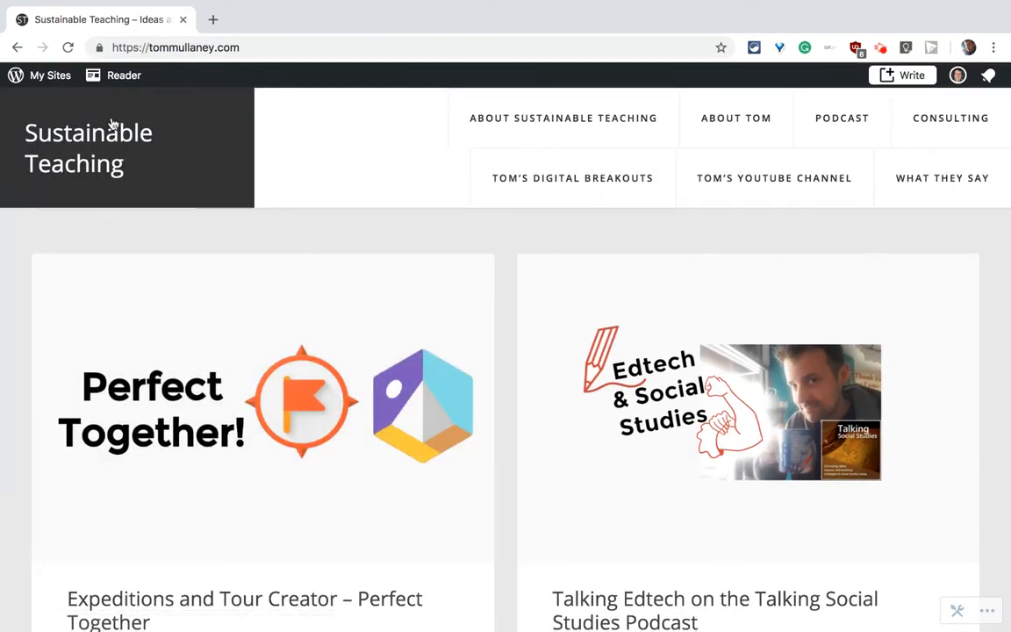
{"action": "left_click", "coordinate": [50, 74]}
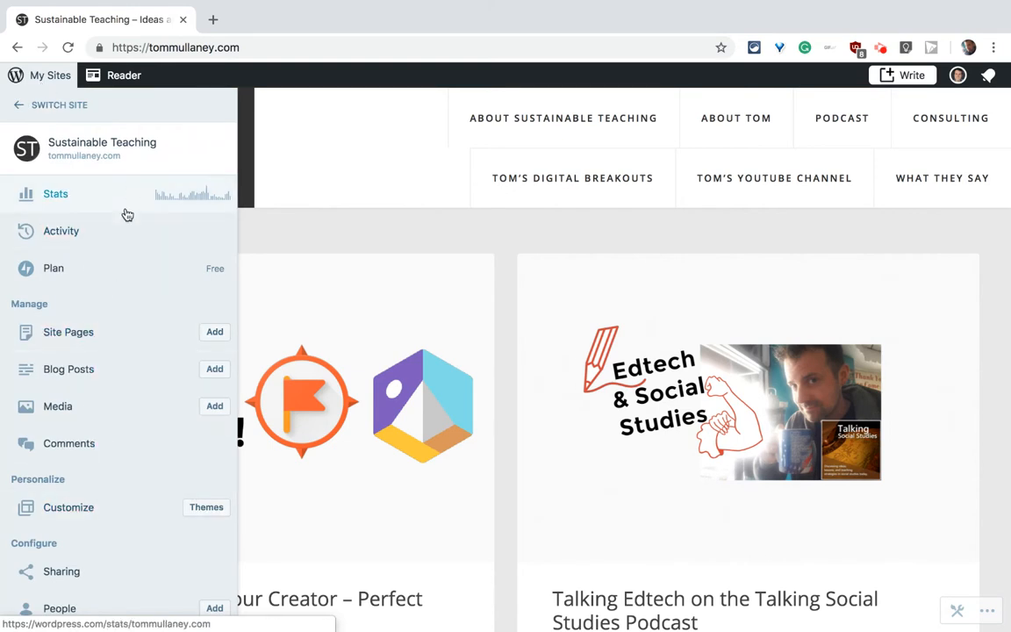
{"action": "mouse_move", "coordinate": [95, 322]}
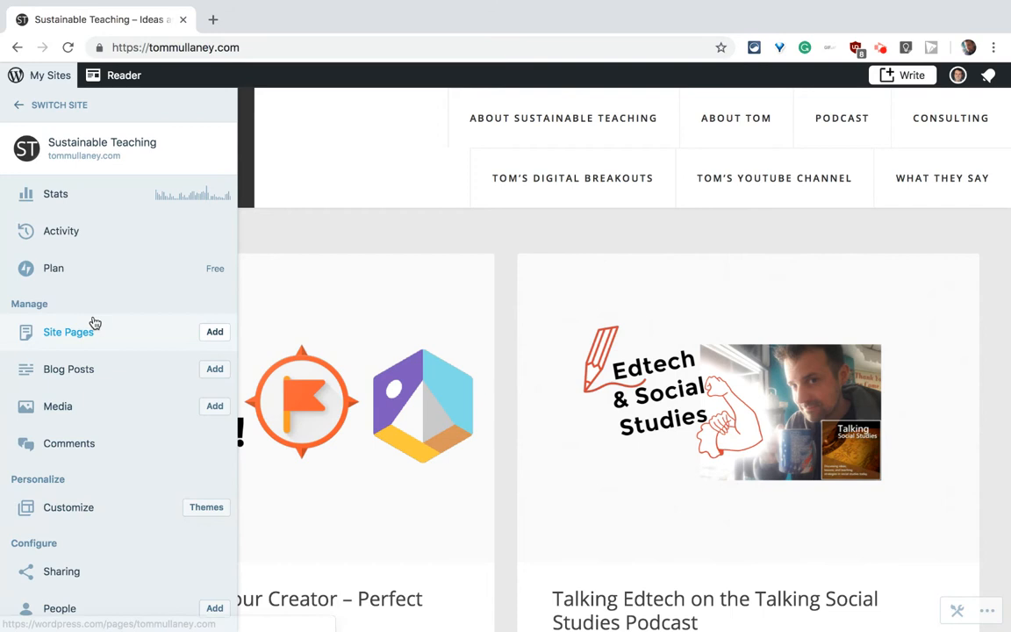
{"action": "left_click", "coordinate": [67, 332]}
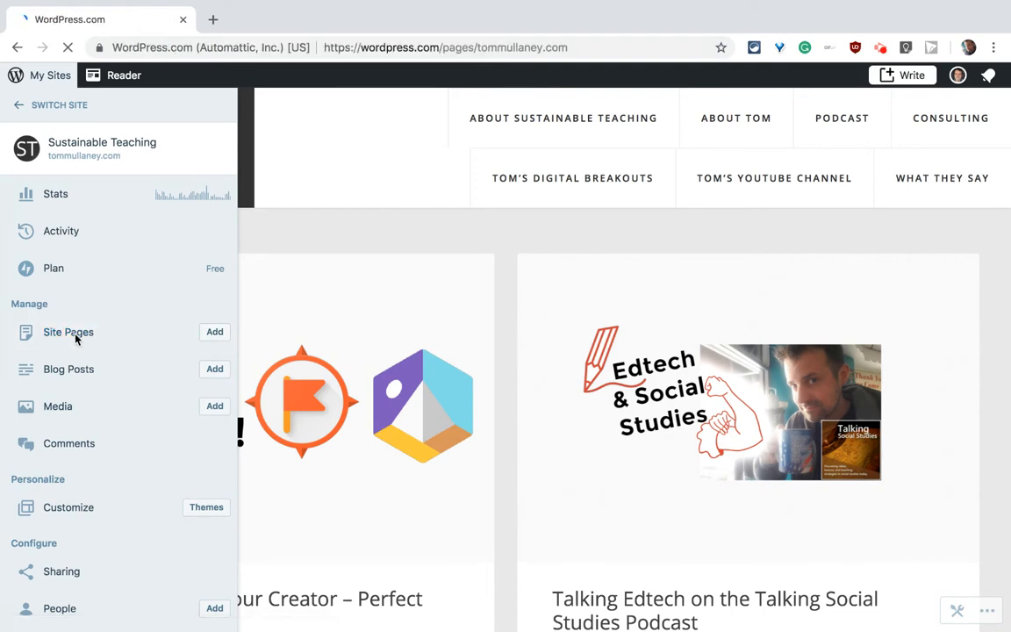
Load the Site Pages list showing Podcast, Consulting and About Tom.
{"action": "left_click", "coordinate": [67, 332]}
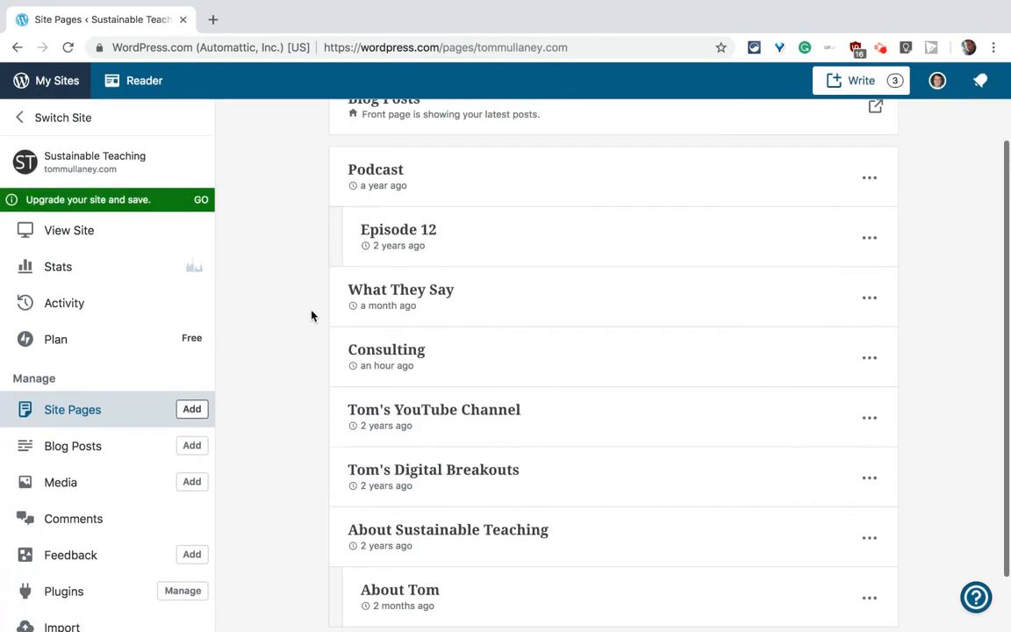
{"action": "scroll", "scroll_direction": "up", "scroll_amount": 3}
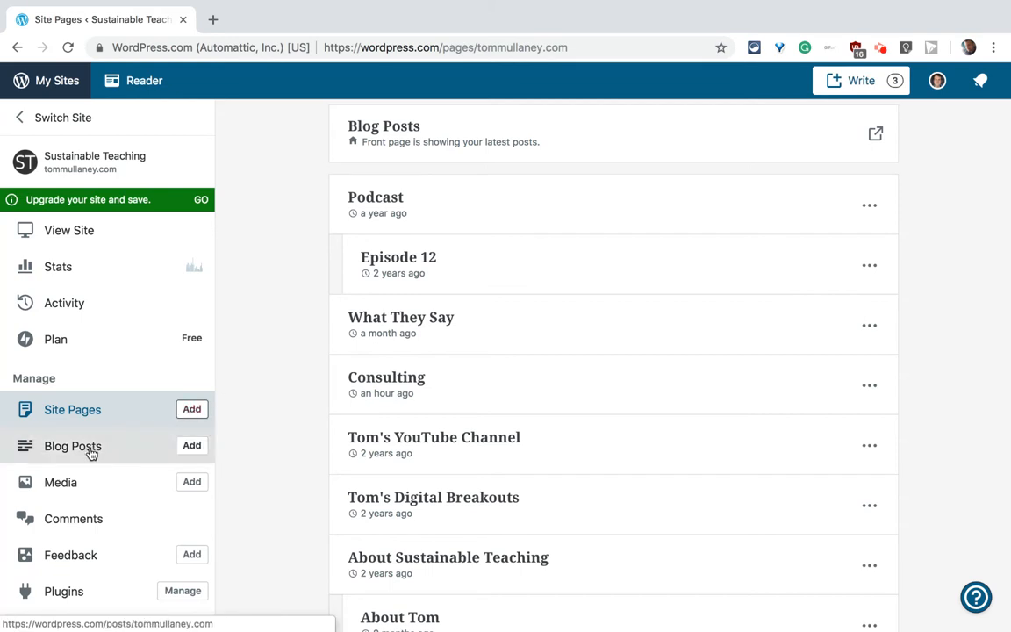
Browse the Blog Posts list of 97 published posts and return to the top.
{"action": "left_click", "coordinate": [72, 445]}
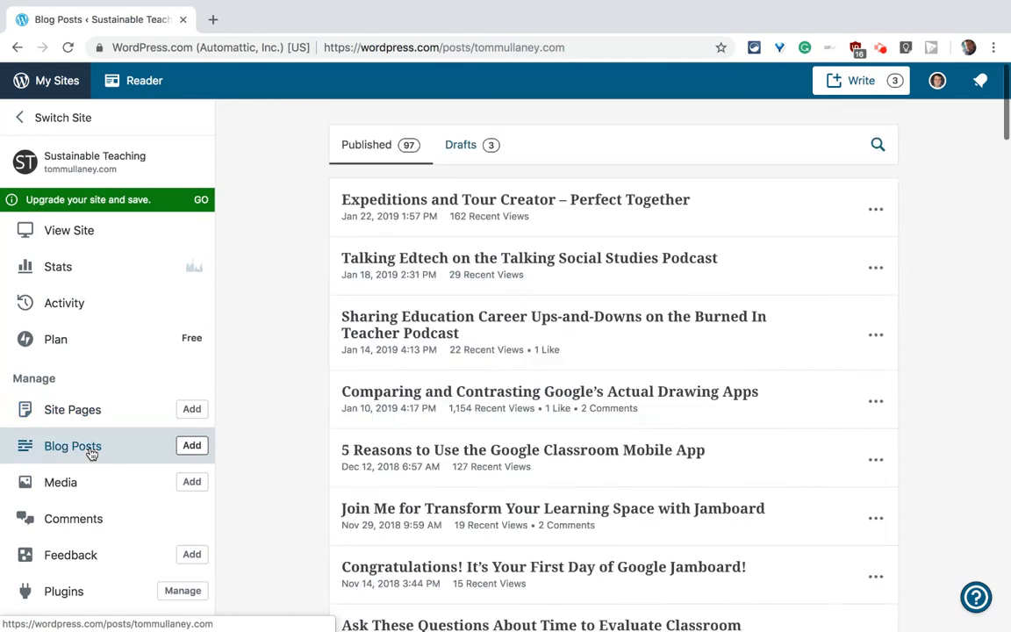
{"action": "scroll", "scroll_direction": "down", "scroll_amount": 3}
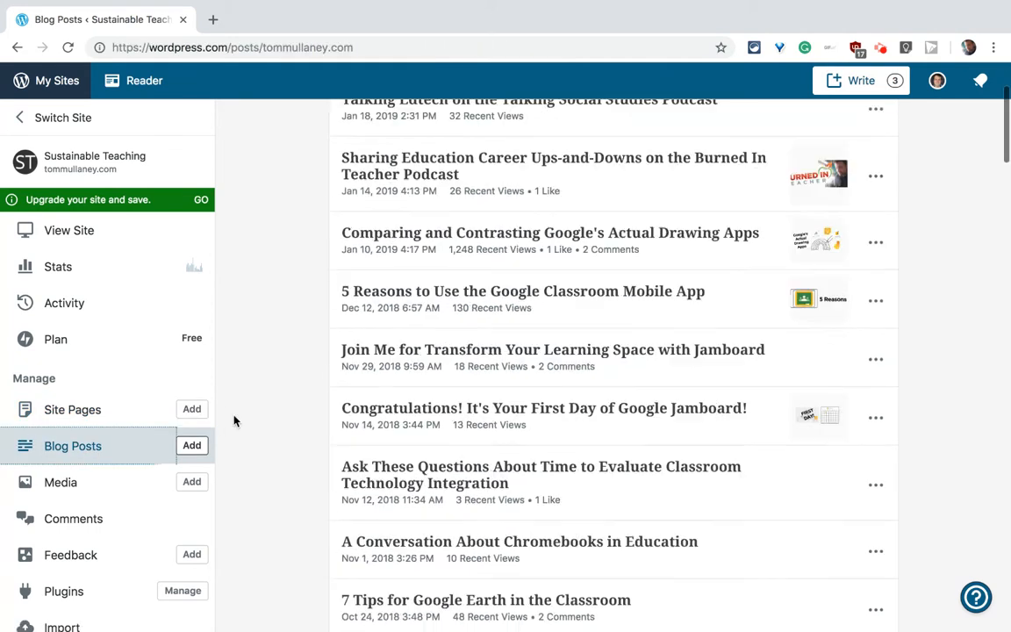
{"action": "scroll", "scroll_direction": "down", "scroll_amount": 3}
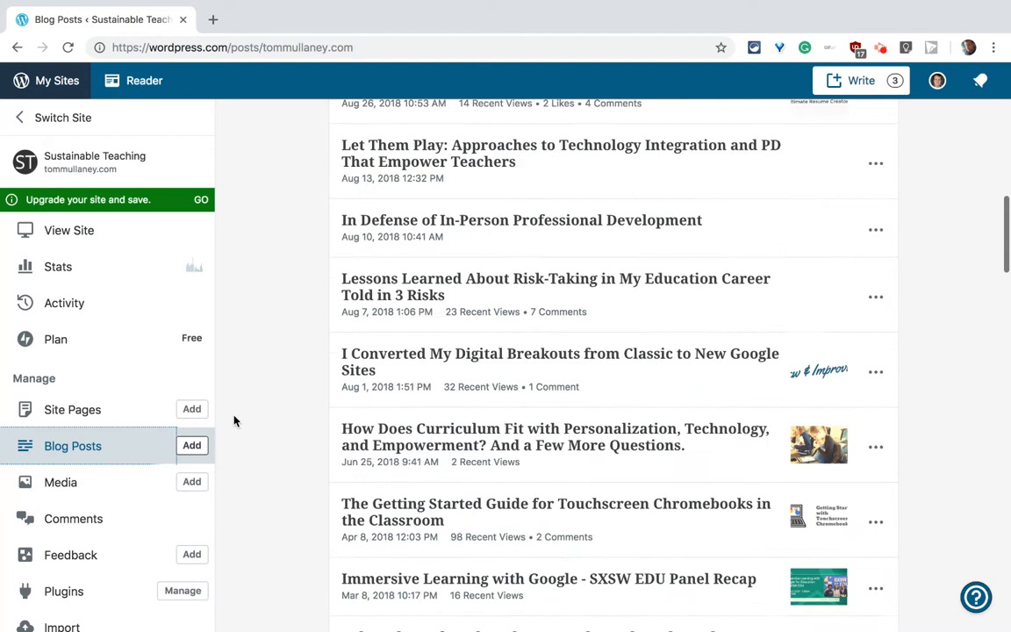
{"action": "scroll", "scroll_direction": "up", "scroll_amount": 3}
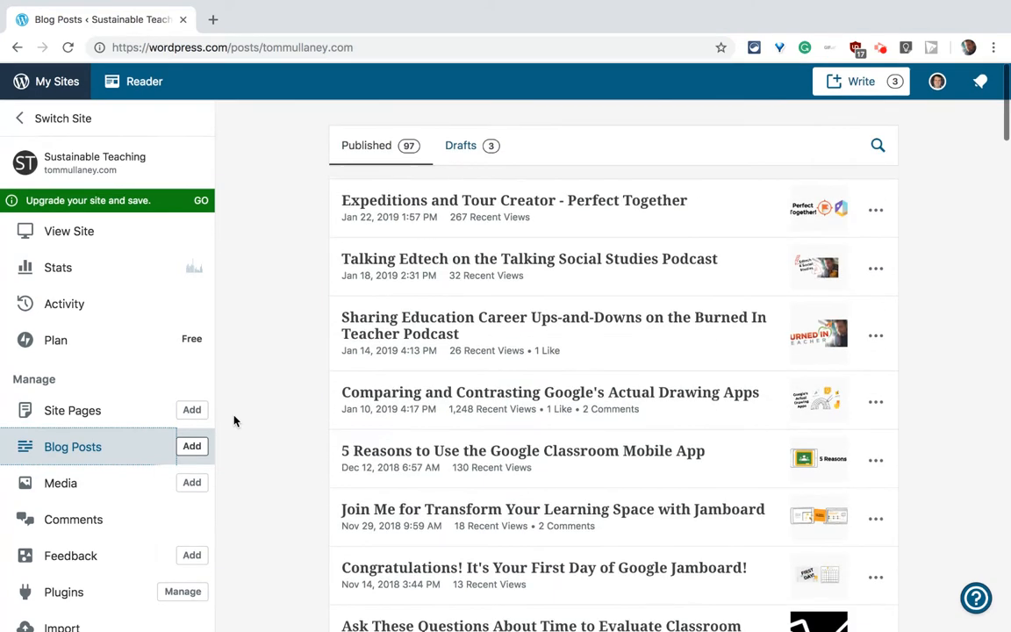
{"action": "left_click", "coordinate": [460, 145]}
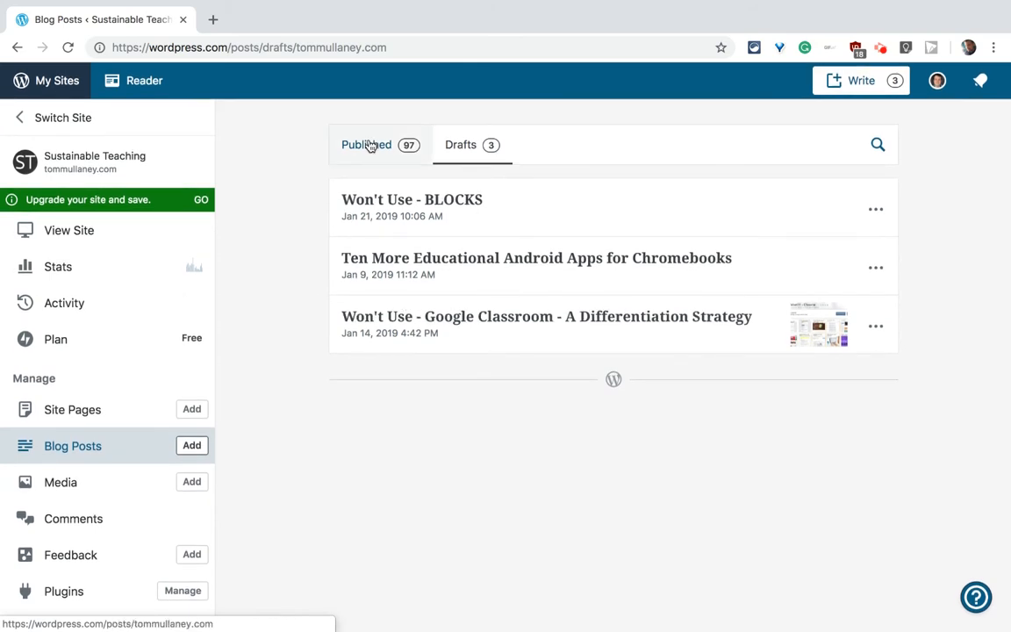
{"action": "left_click", "coordinate": [366, 145]}
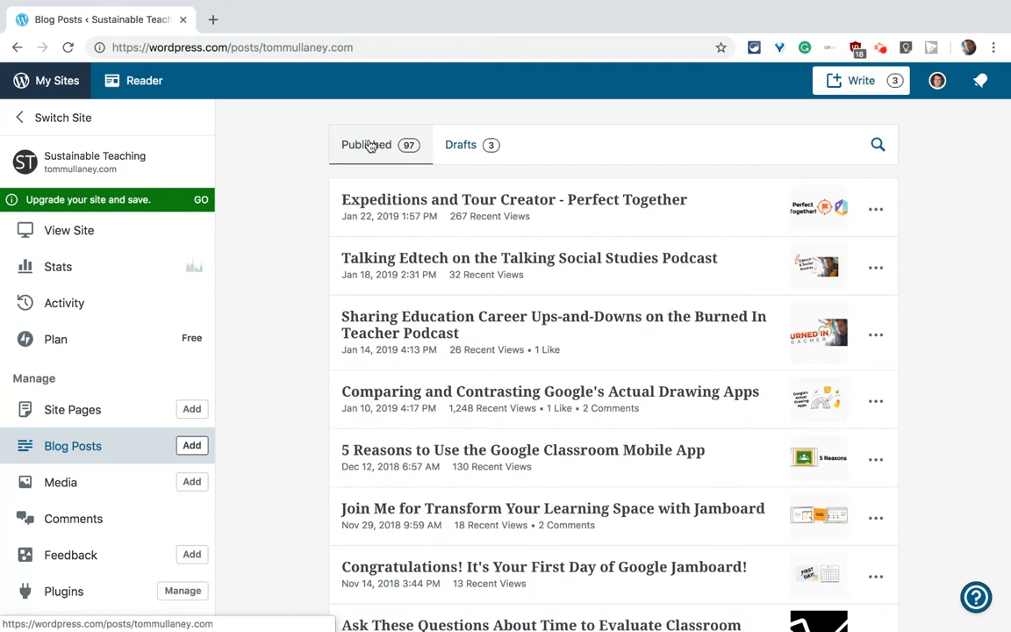